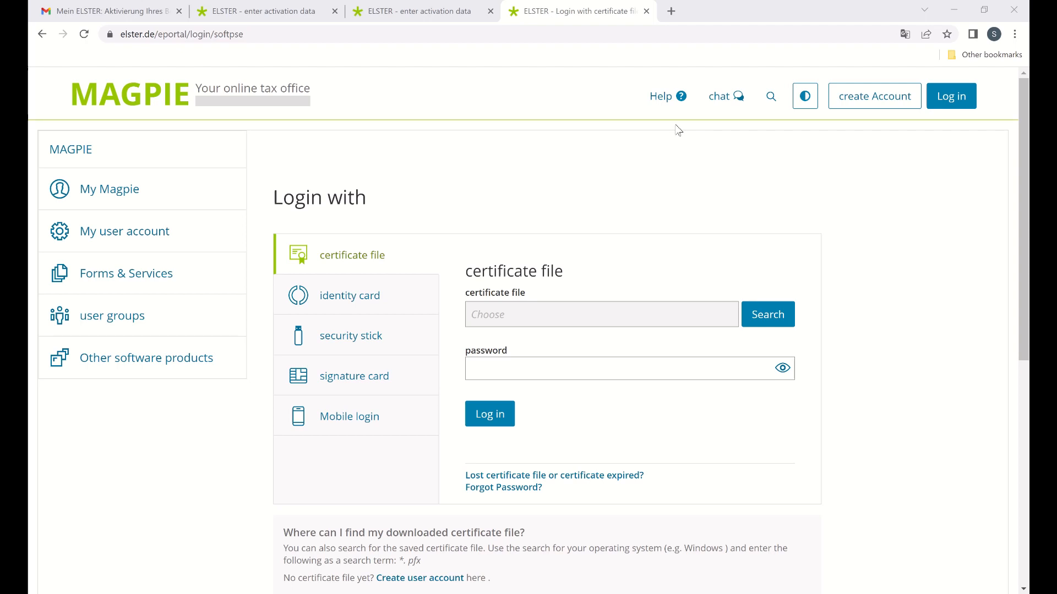
pyautogui.moveTo(700, 111)
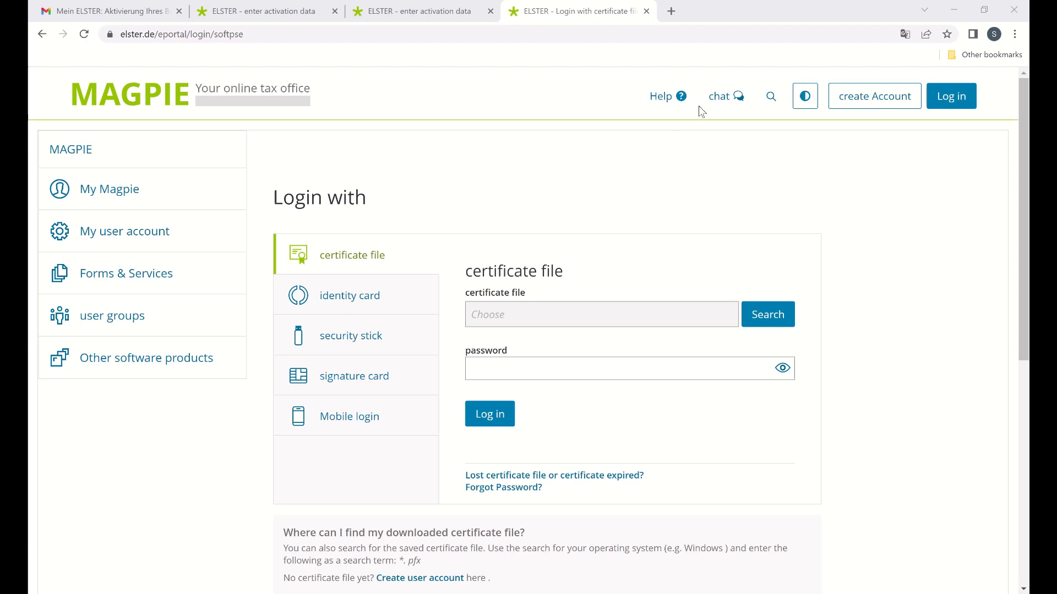
pyautogui.moveTo(727, 152)
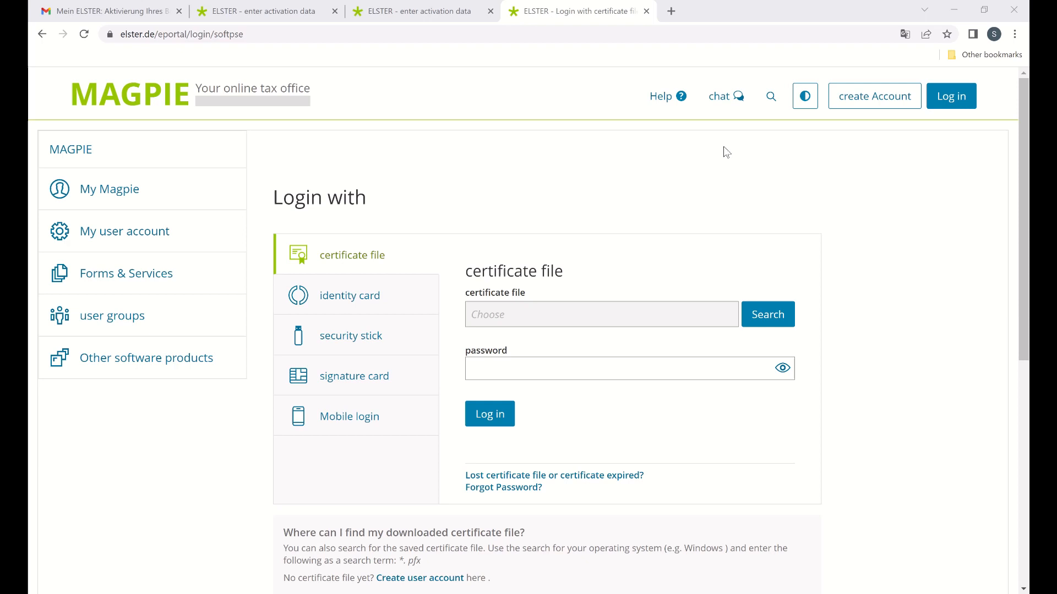
# Choose 'create Account' in the login page header to begin registration.
pyautogui.click(874, 96)
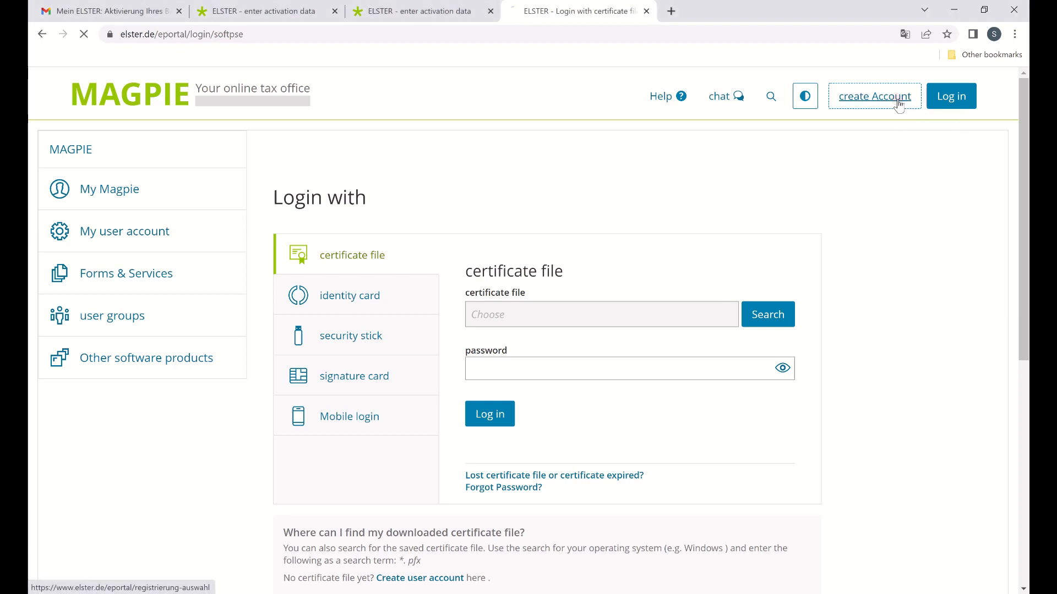
# Continue past the account-creation intro and certificate-file example pages.
pyautogui.click(873, 96)
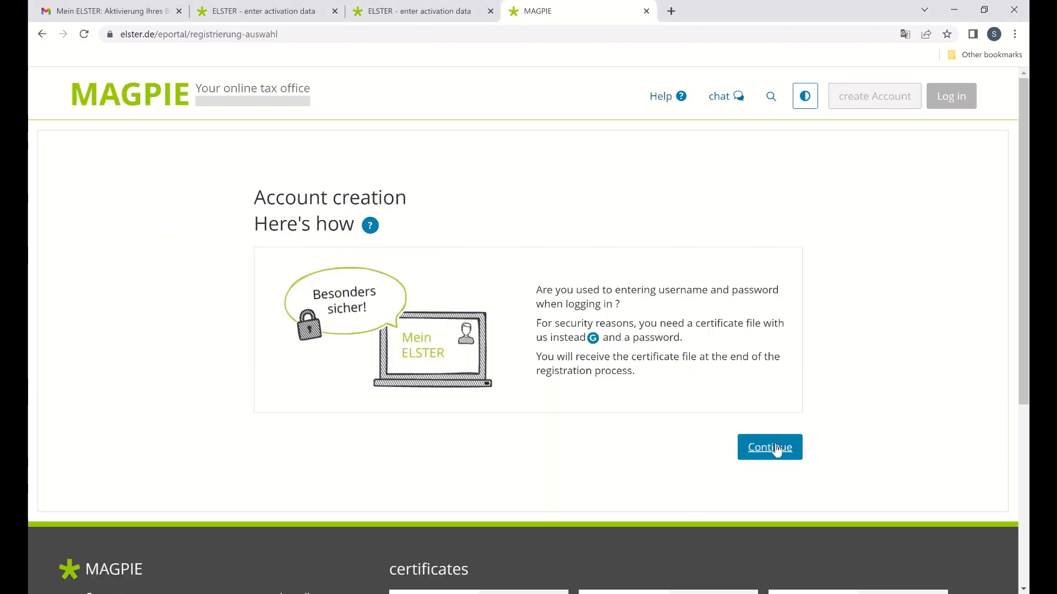
pyautogui.click(769, 446)
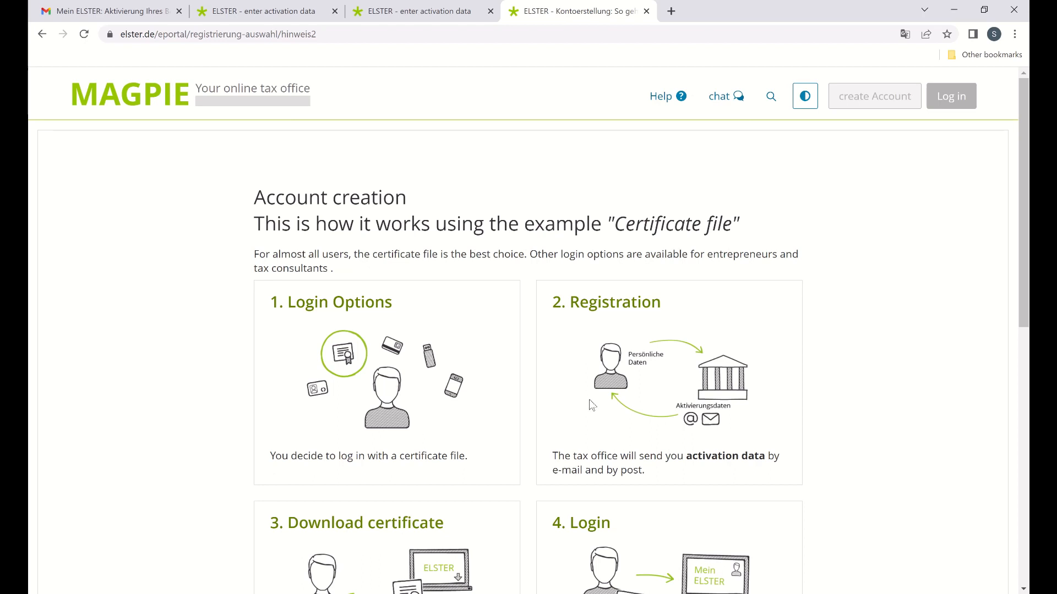
pyautogui.scroll(-3)
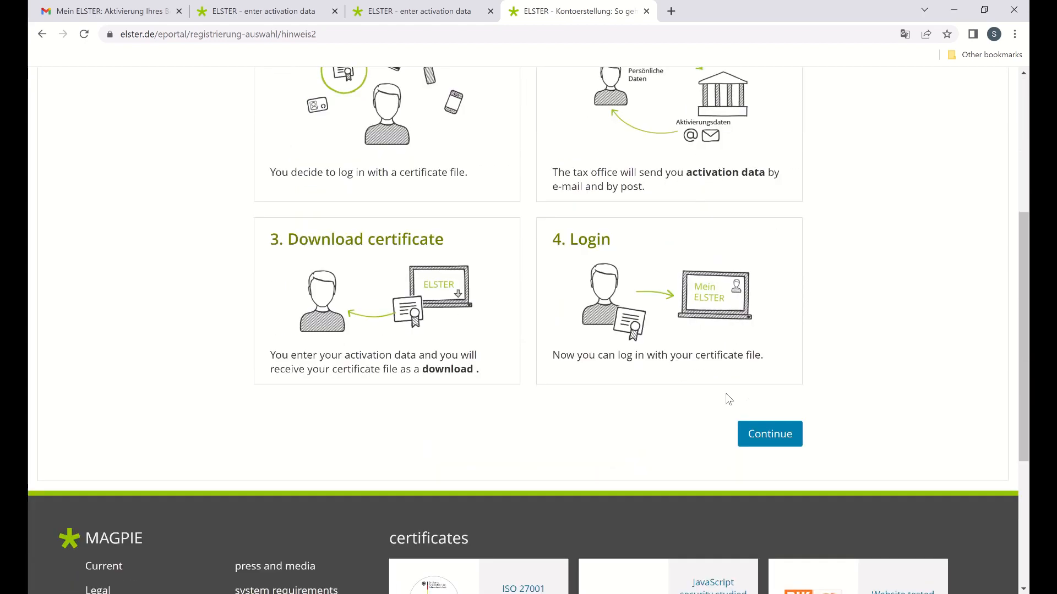
pyautogui.click(769, 433)
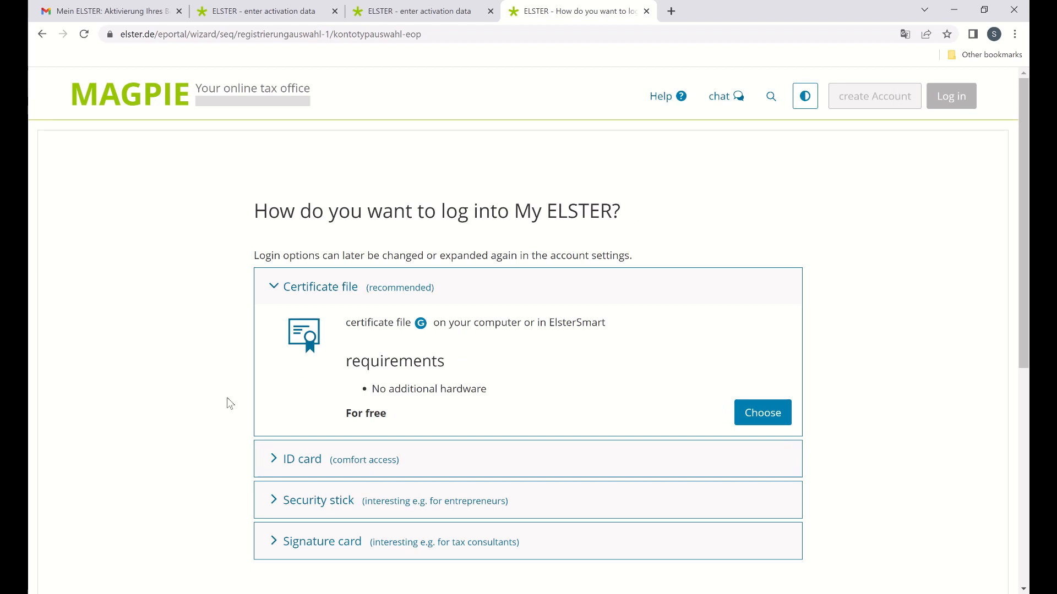
# Choose 'Certificate file (recommended)' as the login method.
pyautogui.scroll(-3)
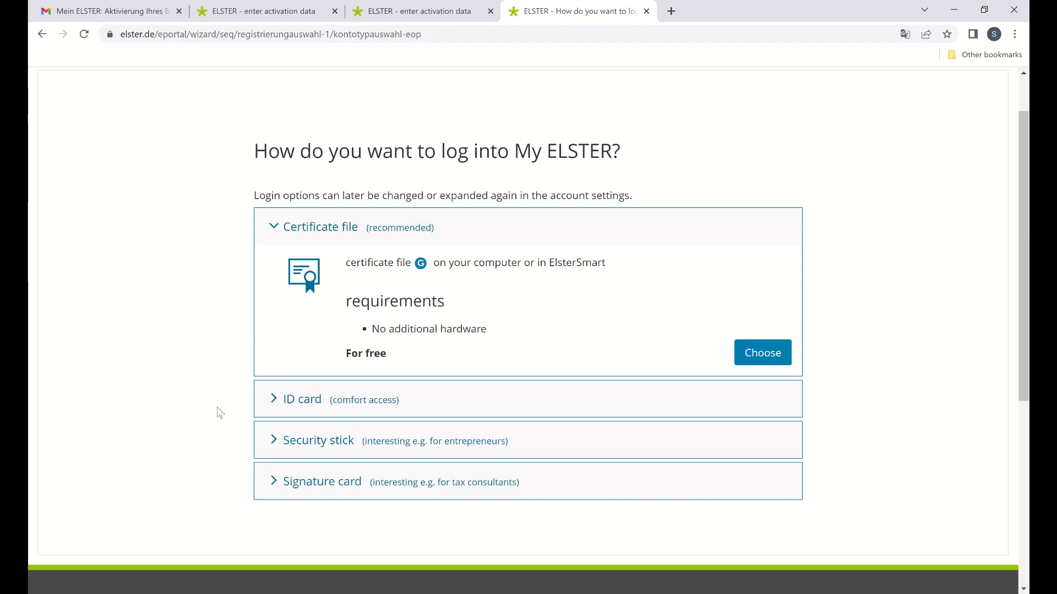
pyautogui.moveTo(456, 284)
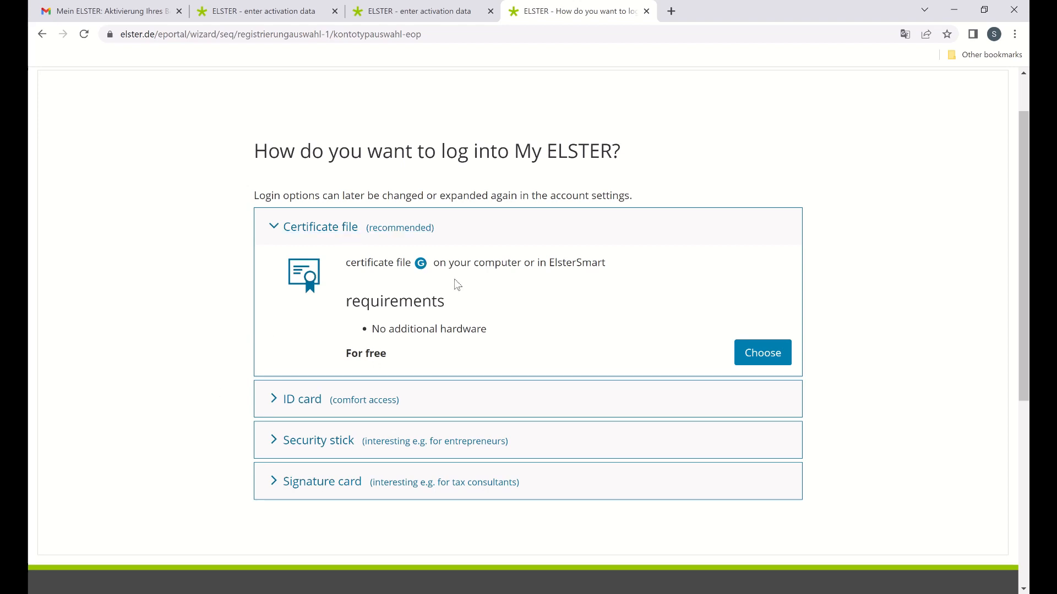
pyautogui.moveTo(523, 305)
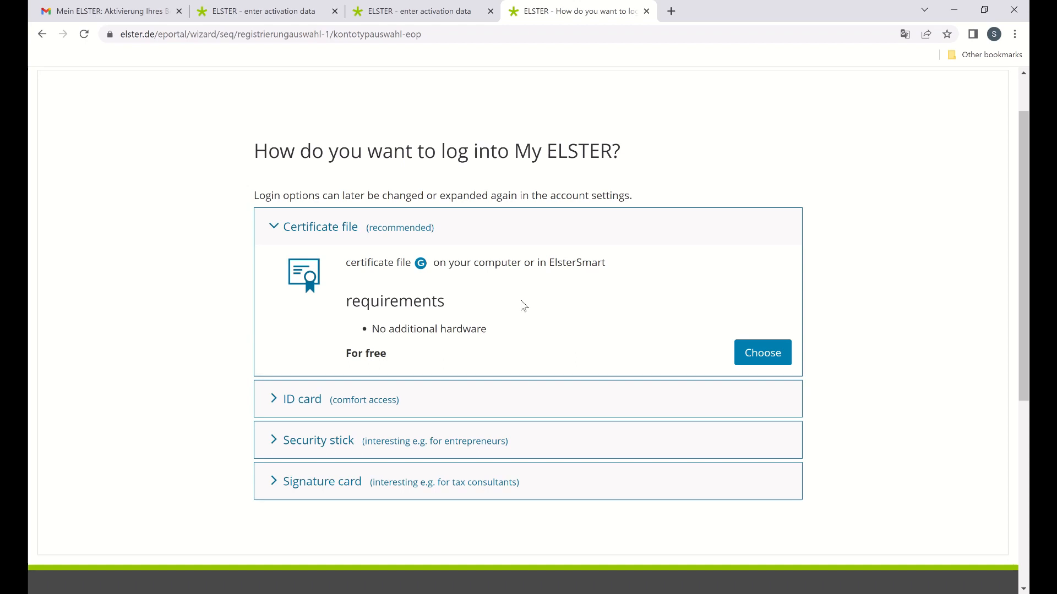
pyautogui.moveTo(763, 352)
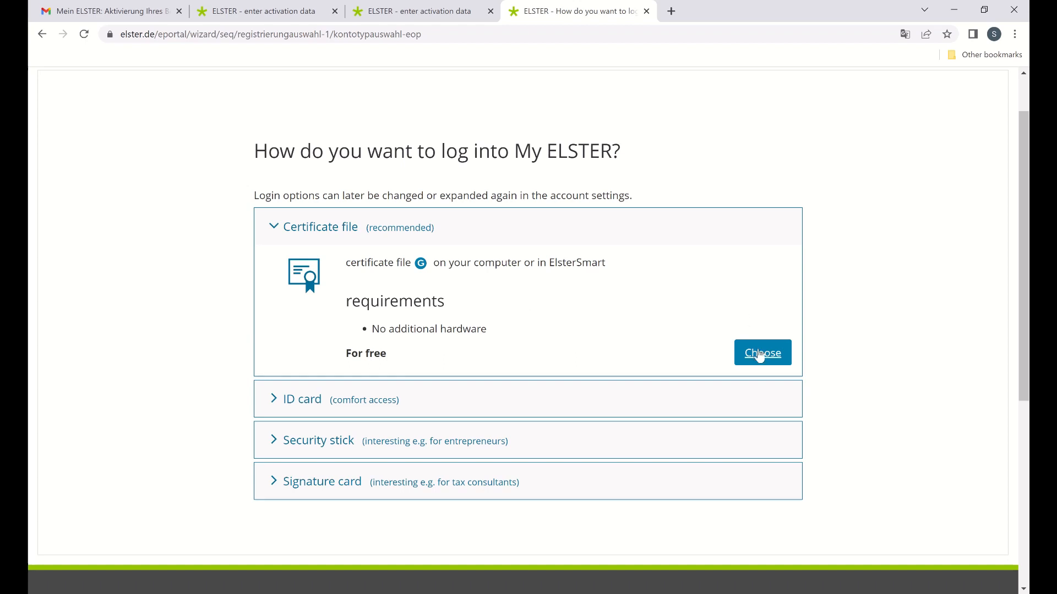
pyautogui.click(762, 352)
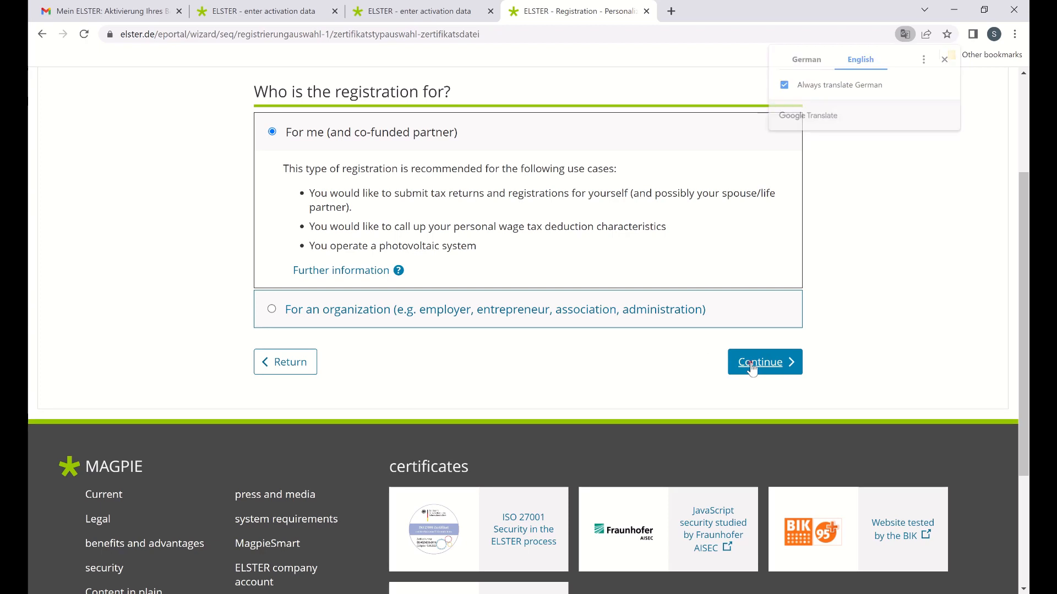
# Confirm registering 'For me' using the tax identification number.
pyautogui.click(764, 362)
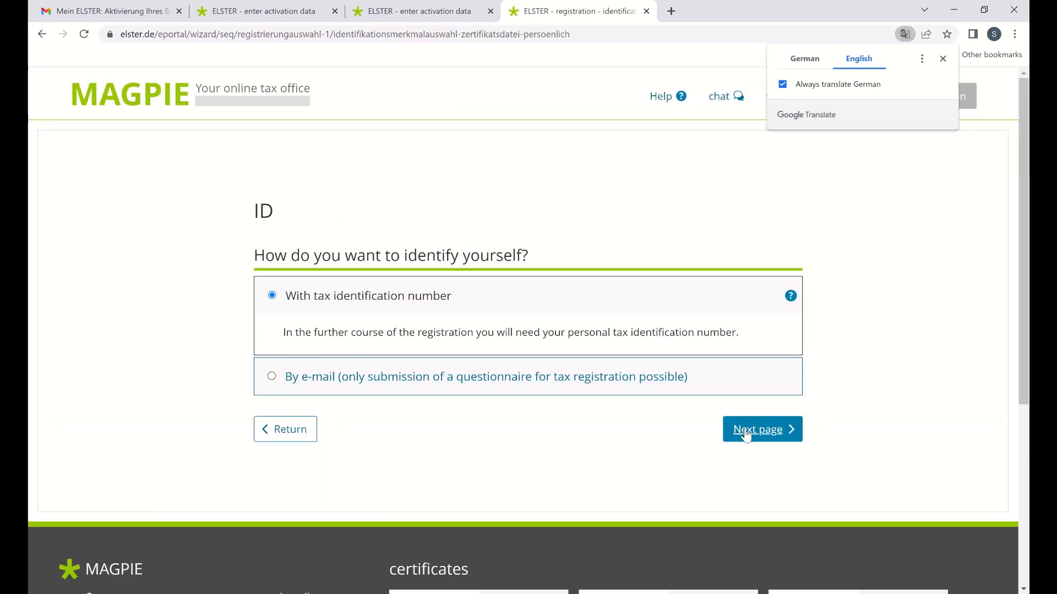
pyautogui.moveTo(761, 429)
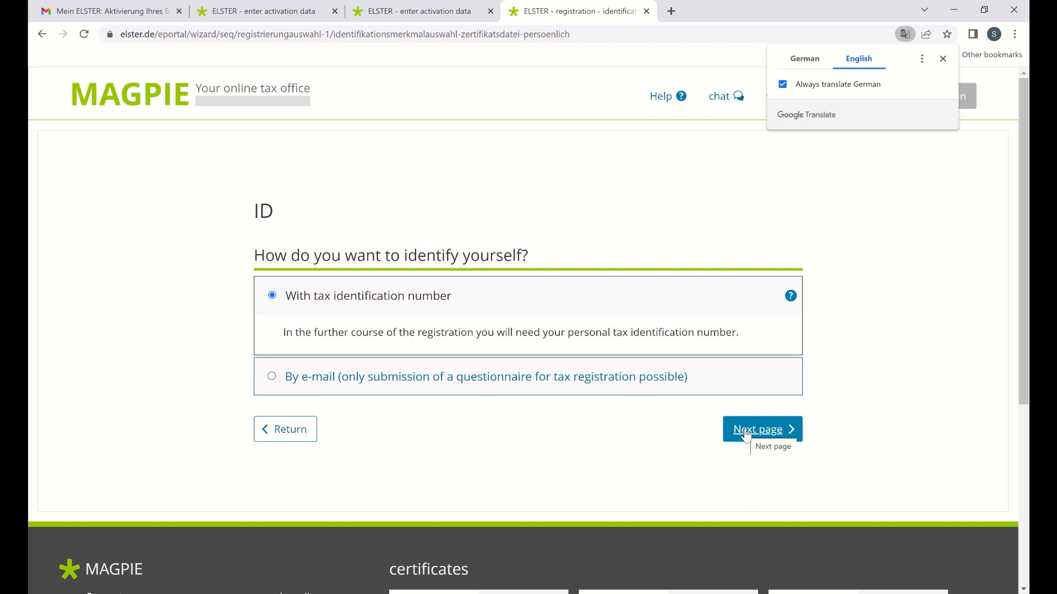
pyautogui.moveTo(431, 307)
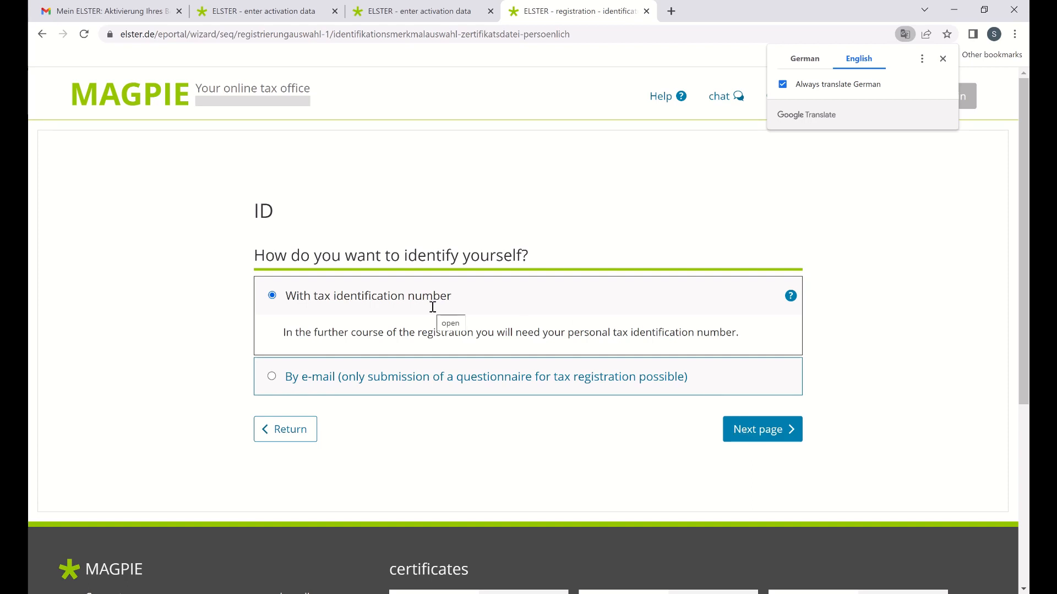
pyautogui.click(761, 429)
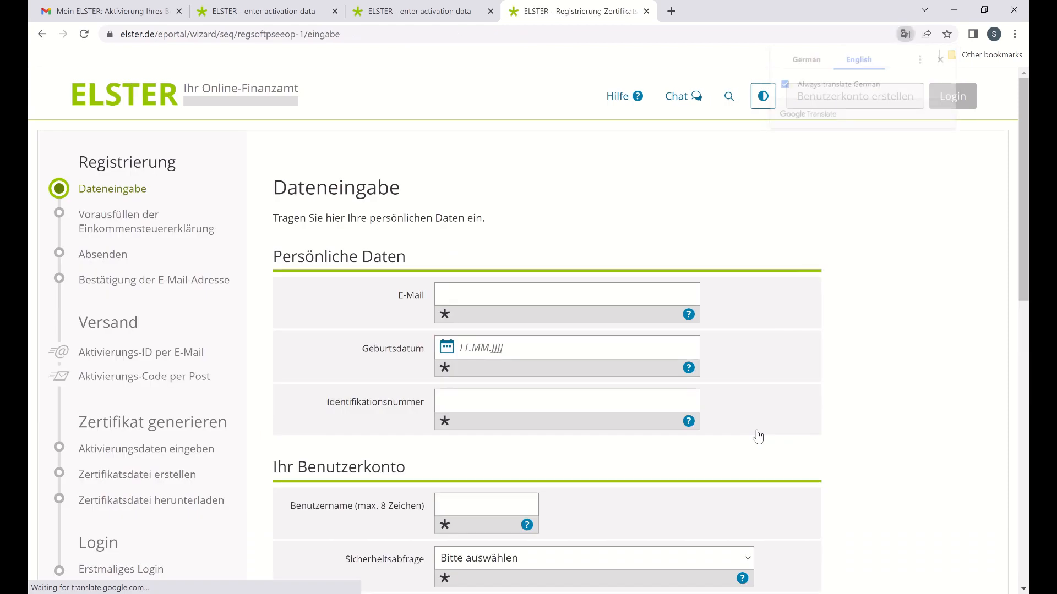
# Enter the emailed activation ID and code, then proceed to certificate file creation.
pyautogui.scroll(-3)
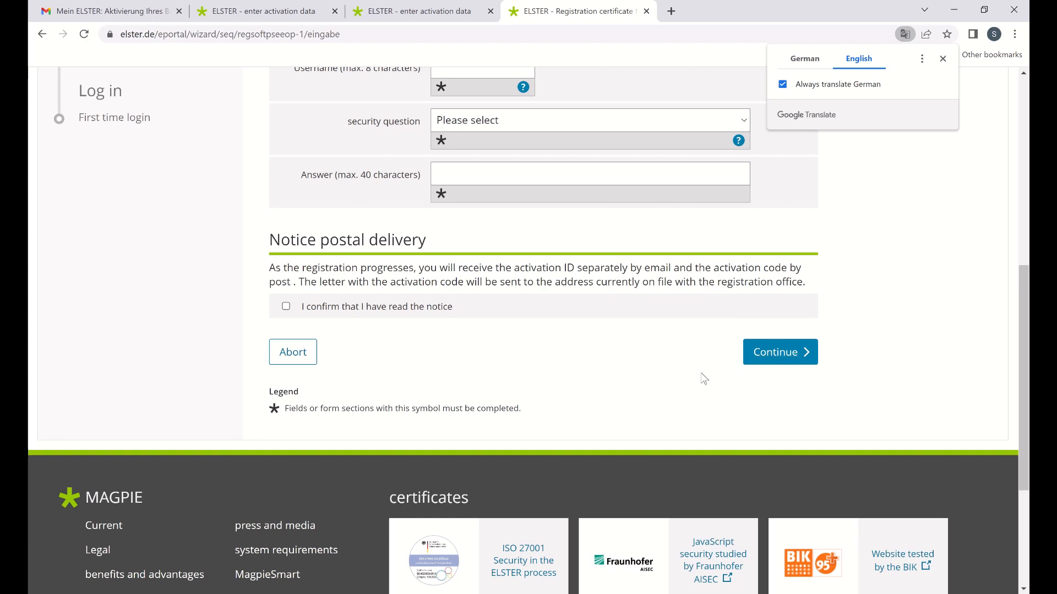
pyautogui.moveTo(662, 240)
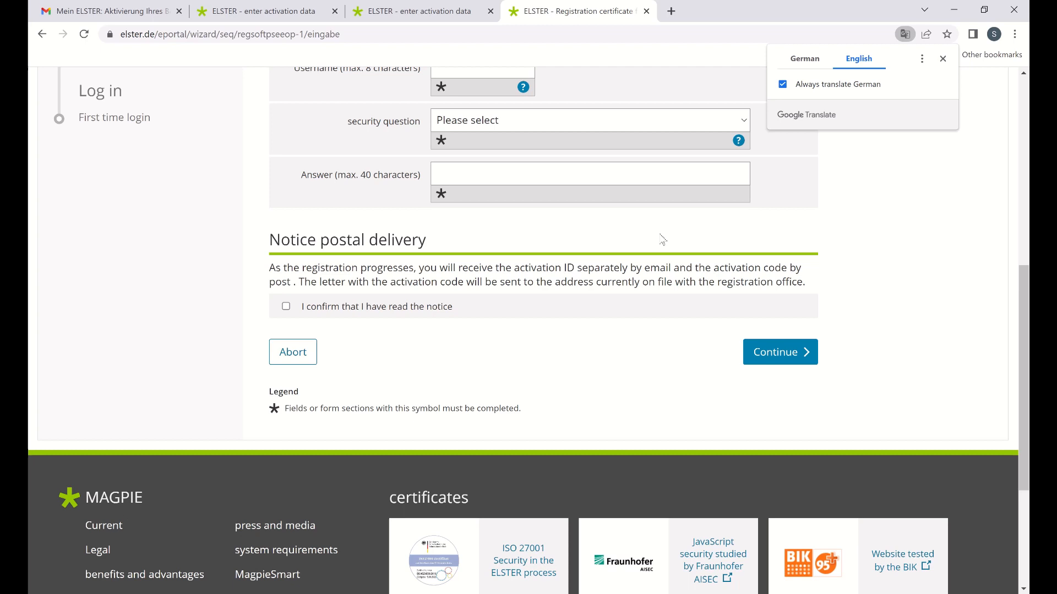
pyautogui.click(411, 11)
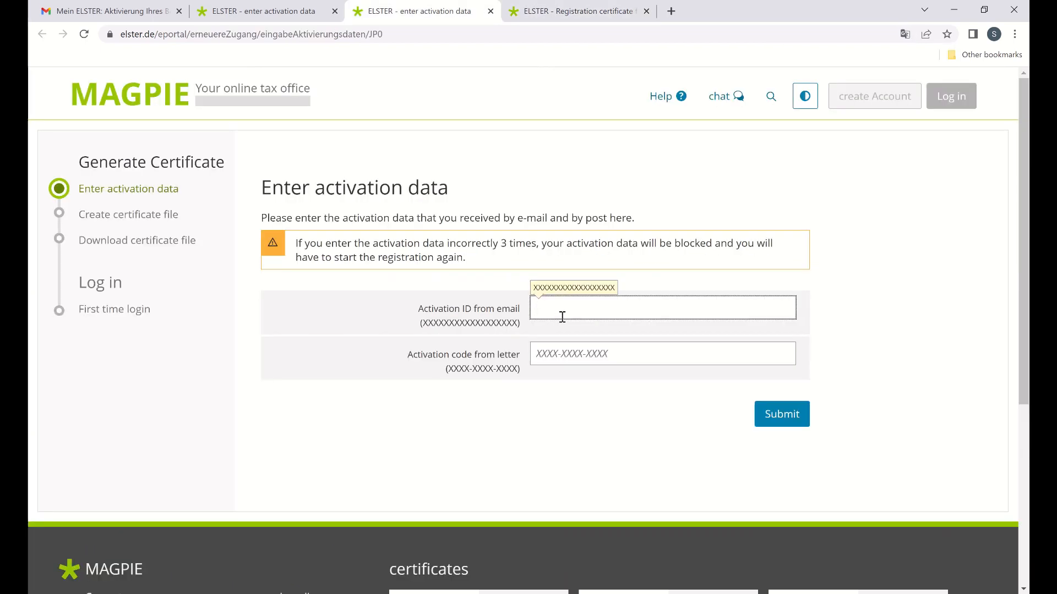
pyautogui.click(661, 309)
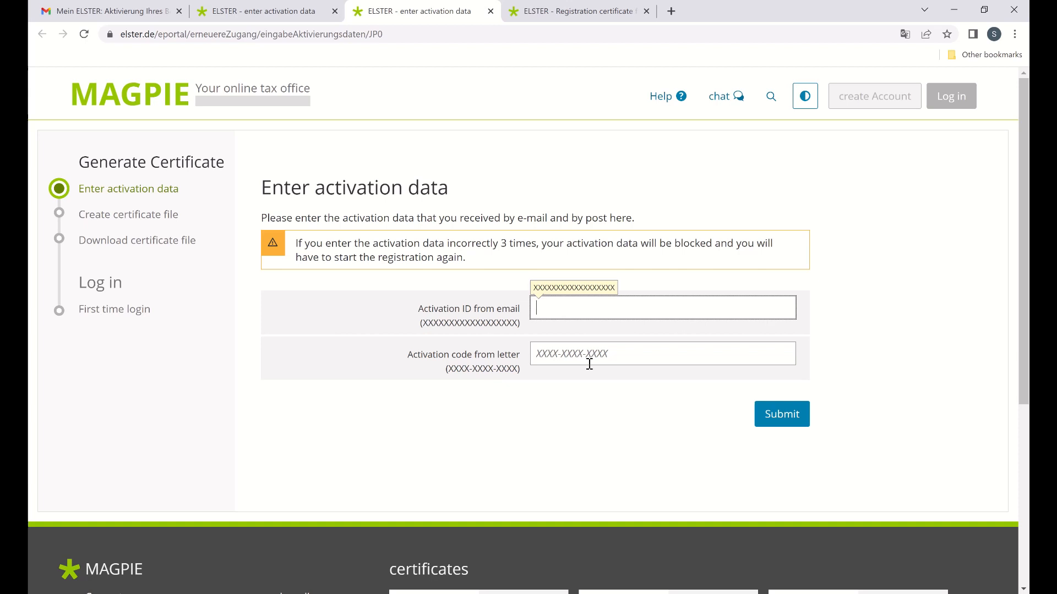
pyautogui.moveTo(279, 5)
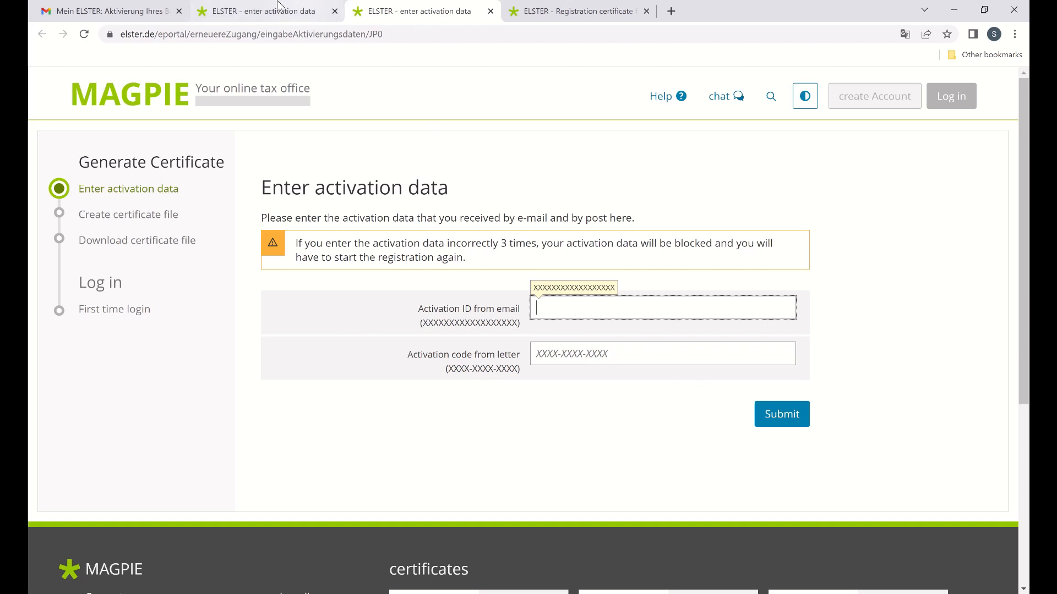
pyautogui.click(781, 414)
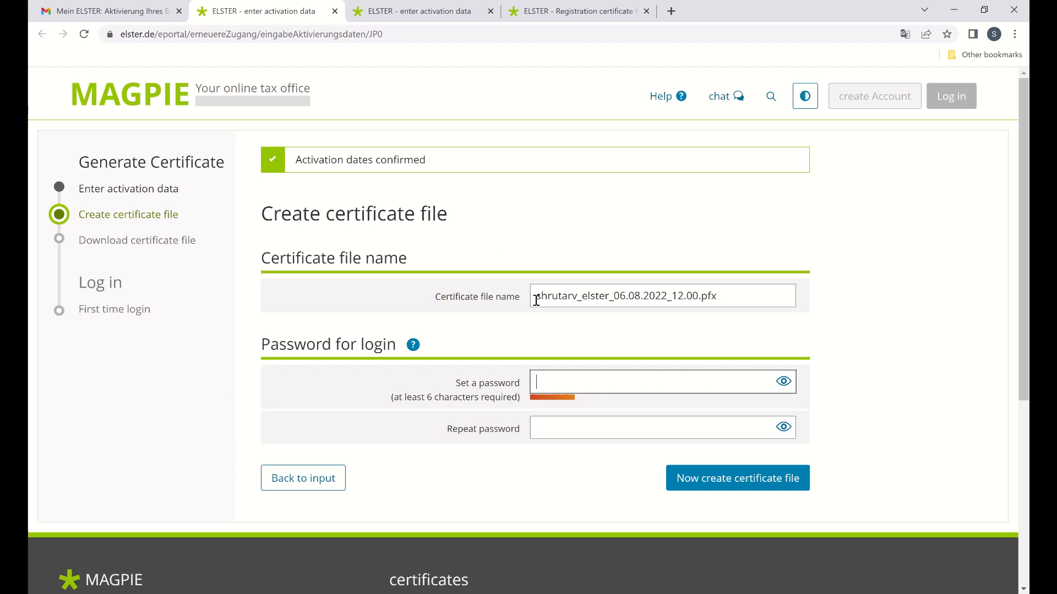
# Enter and repeat the certificate file password.
pyautogui.scroll(-3)
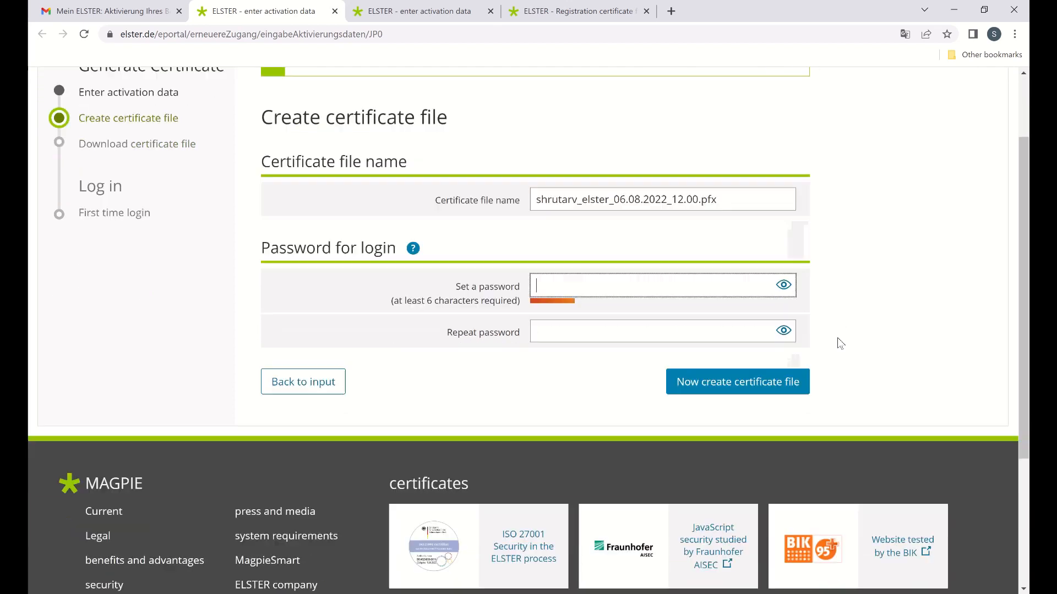
pyautogui.scroll(-3)
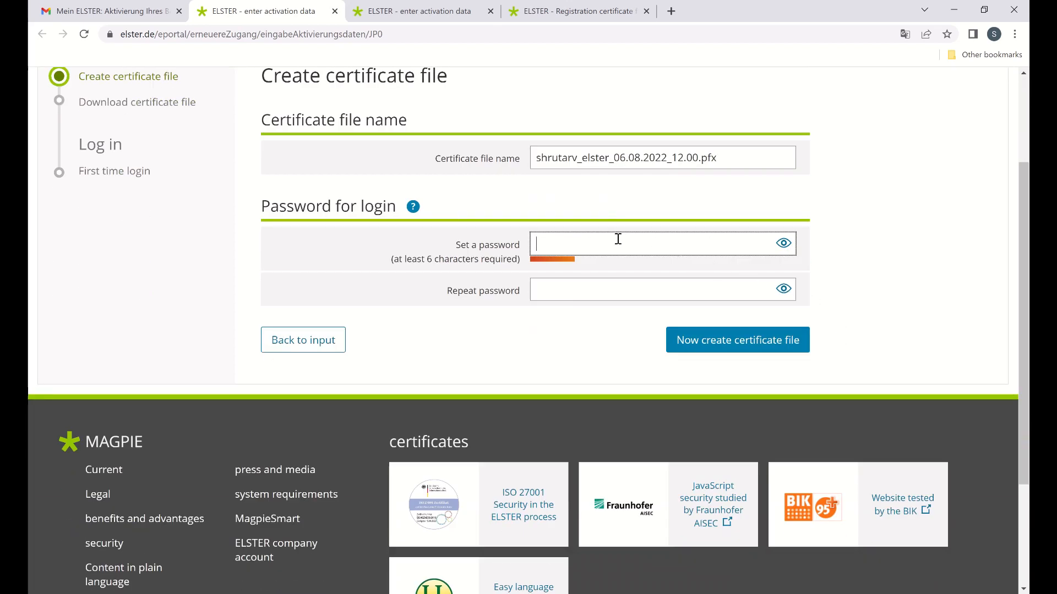
pyautogui.write('•')
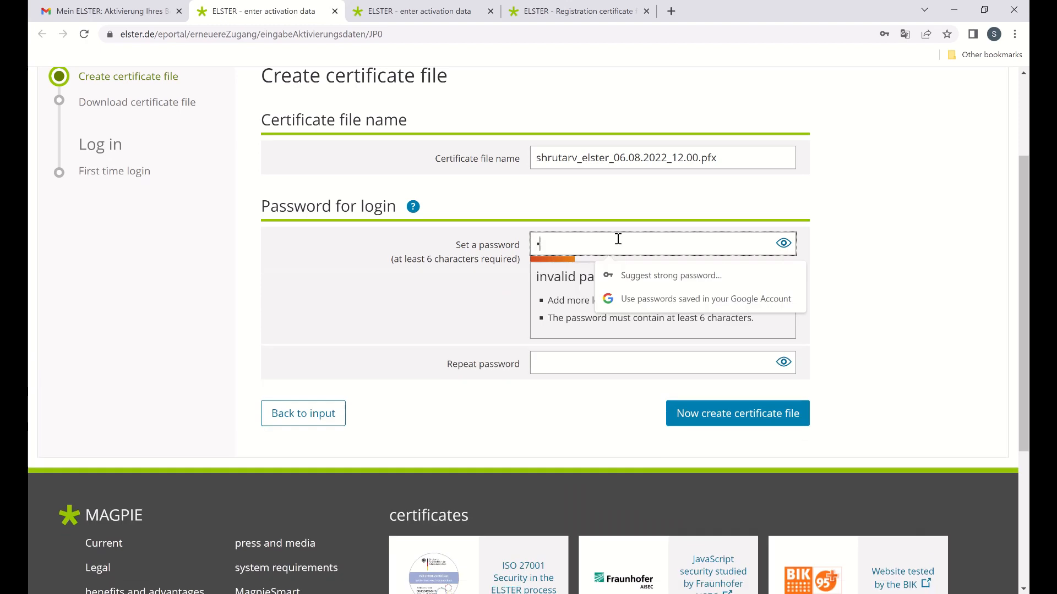
pyautogui.write('password')
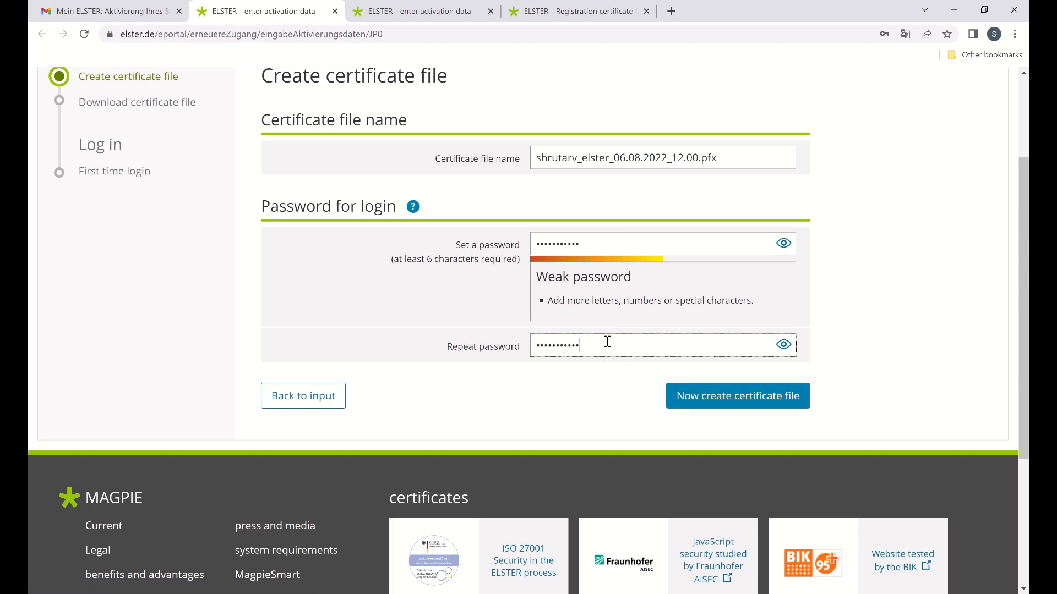
# Create the certificate file, decline saving the password, and download it.
pyautogui.click(736, 396)
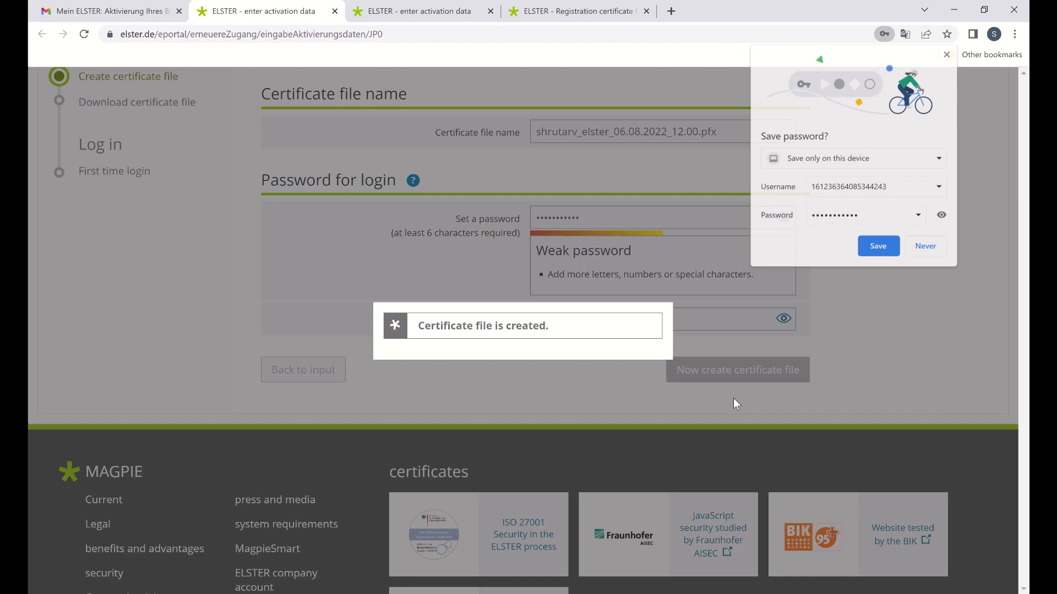
pyautogui.click(736, 370)
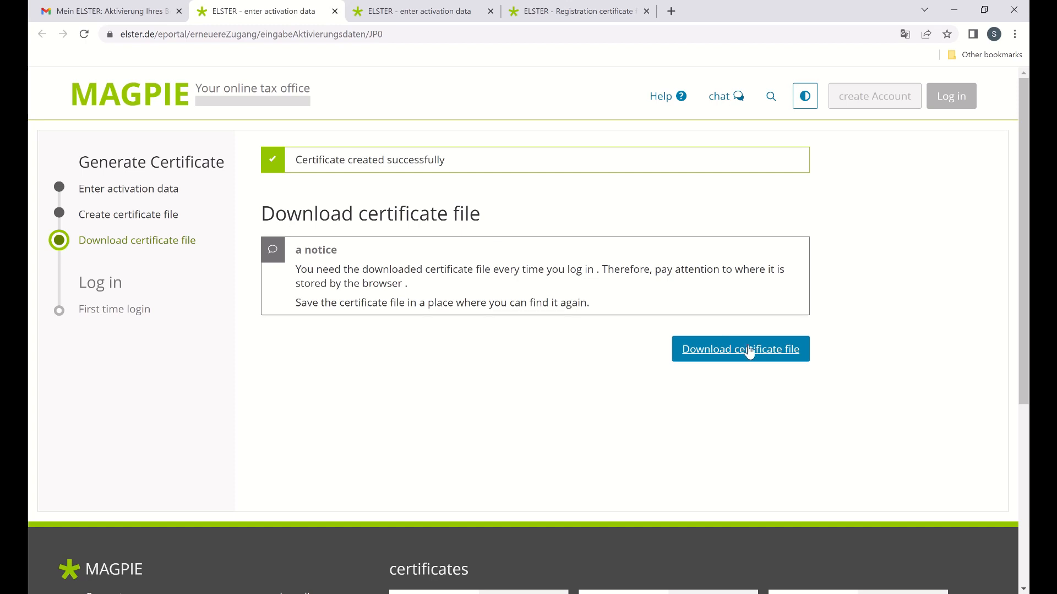
pyautogui.click(739, 349)
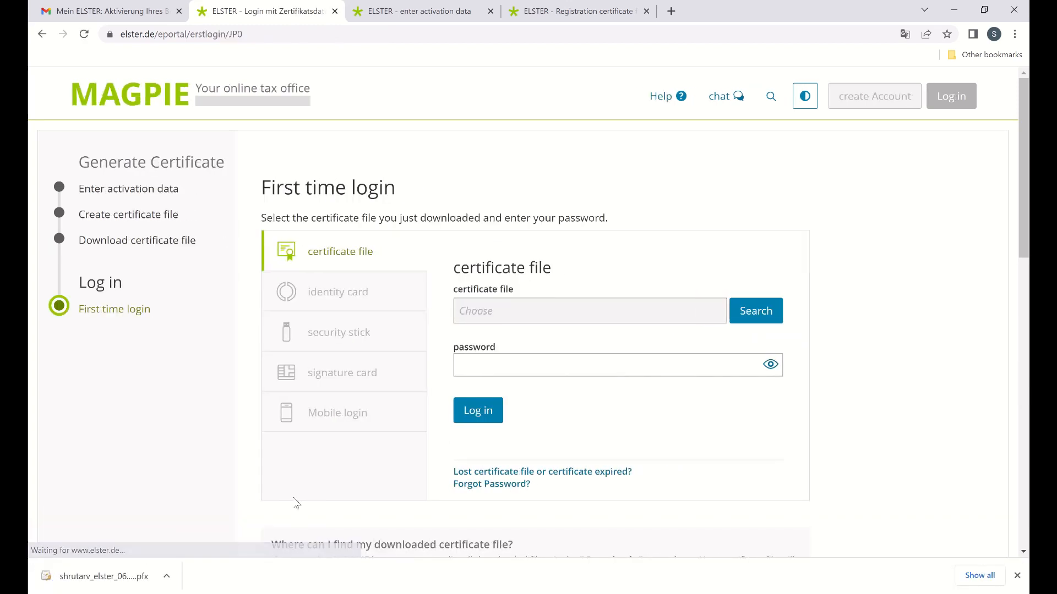
pyautogui.moveTo(662, 283)
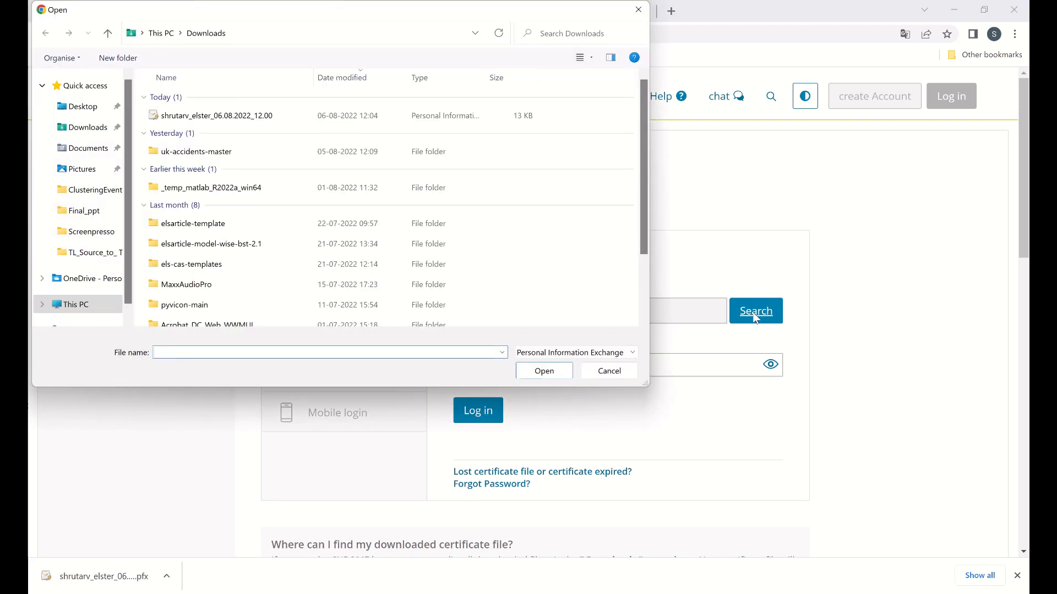
# Log in with the downloaded .pfx certificate from Downloads and its password.
pyautogui.click(543, 370)
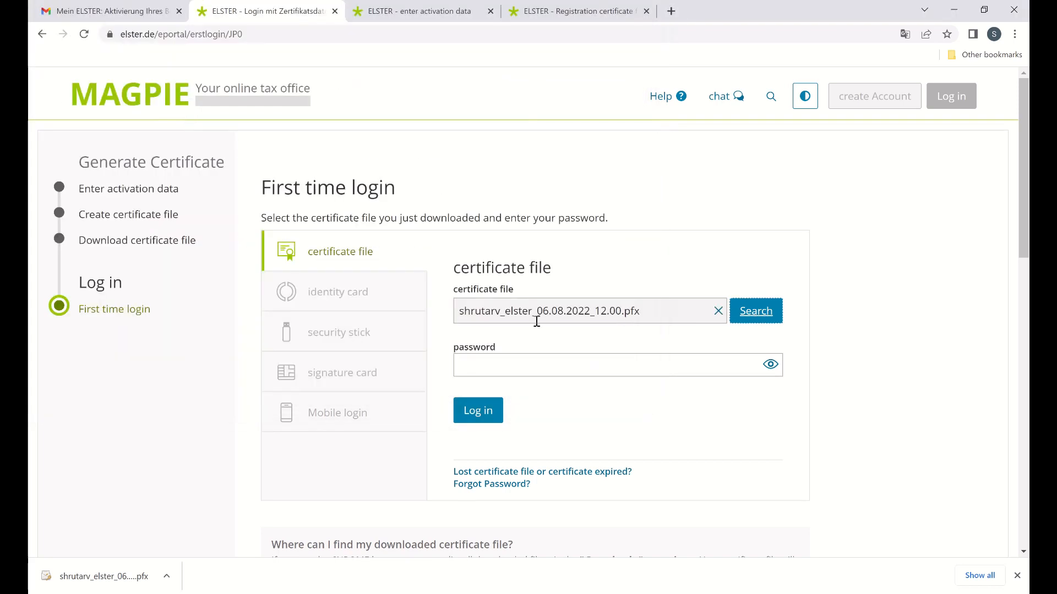
pyautogui.write('••')
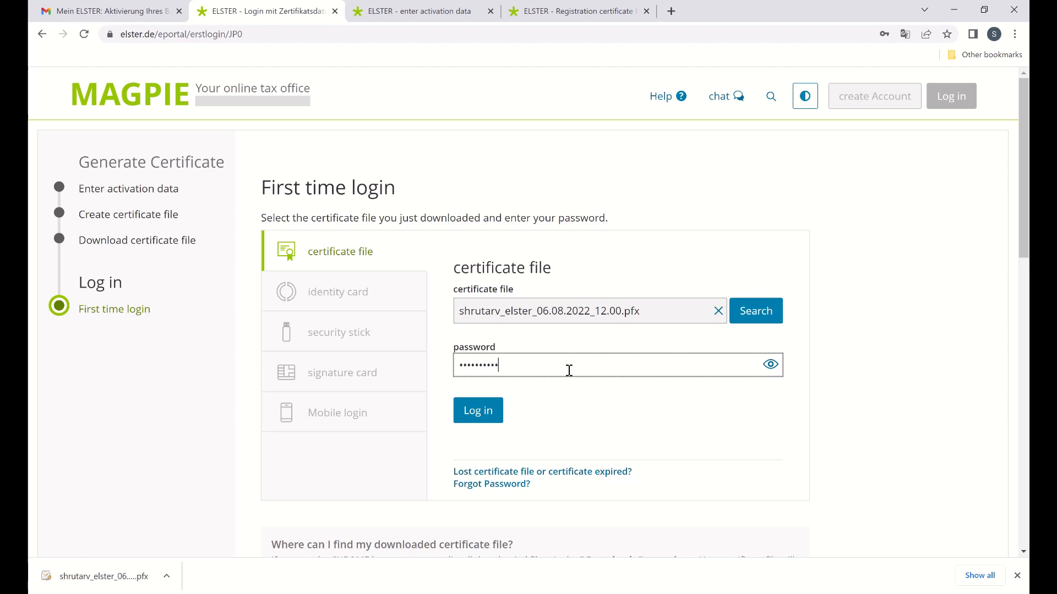
pyautogui.click(477, 409)
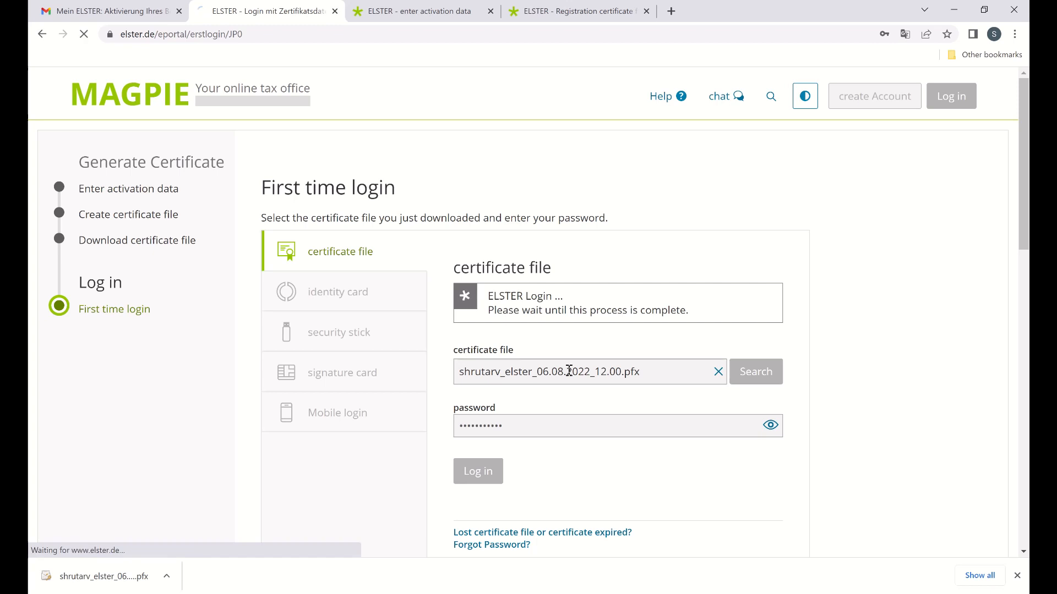
pyautogui.click(477, 471)
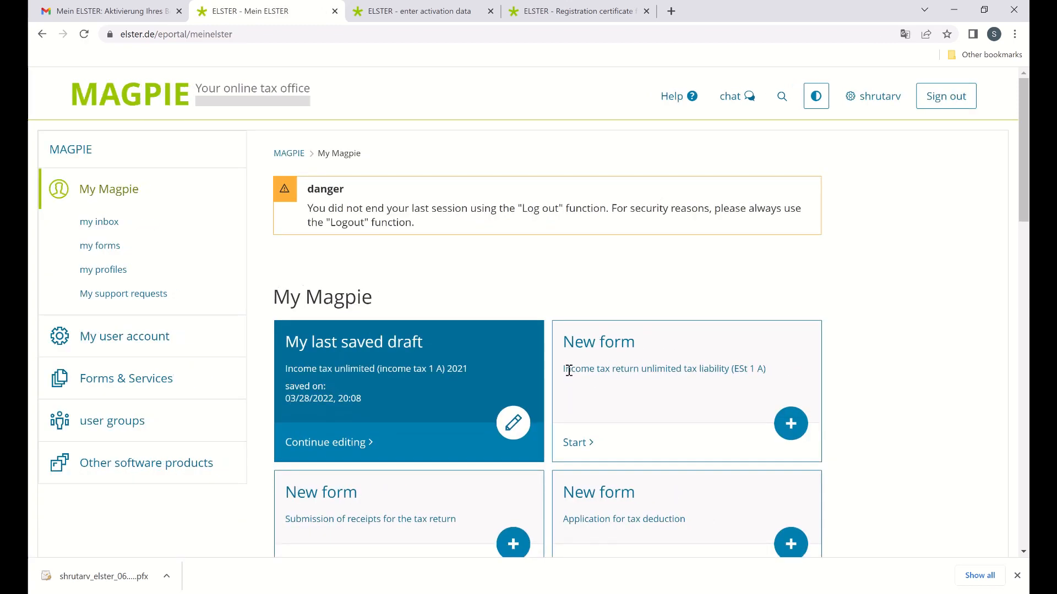
pyautogui.moveTo(696, 247)
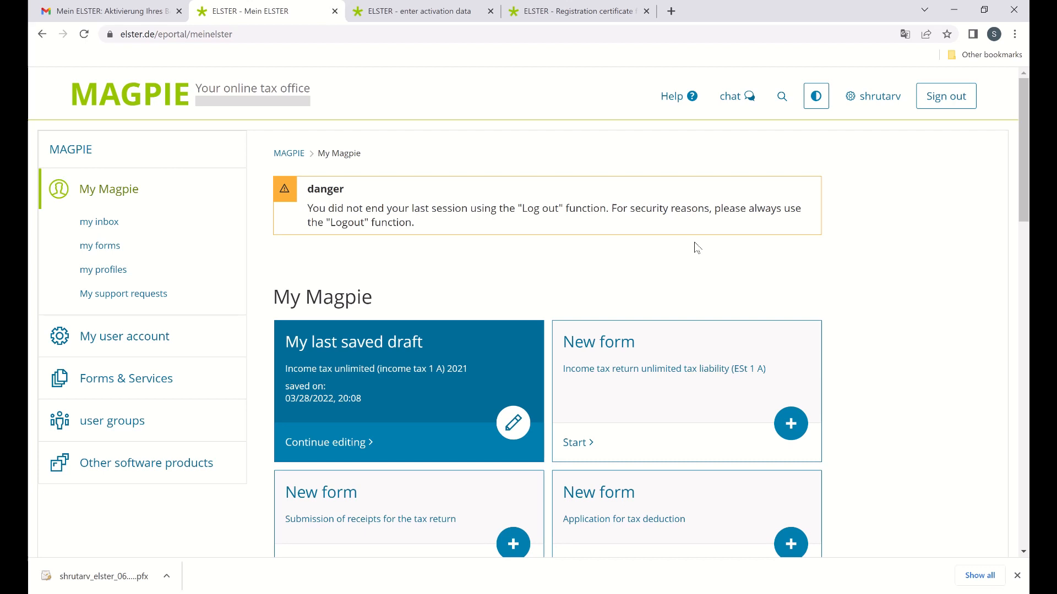